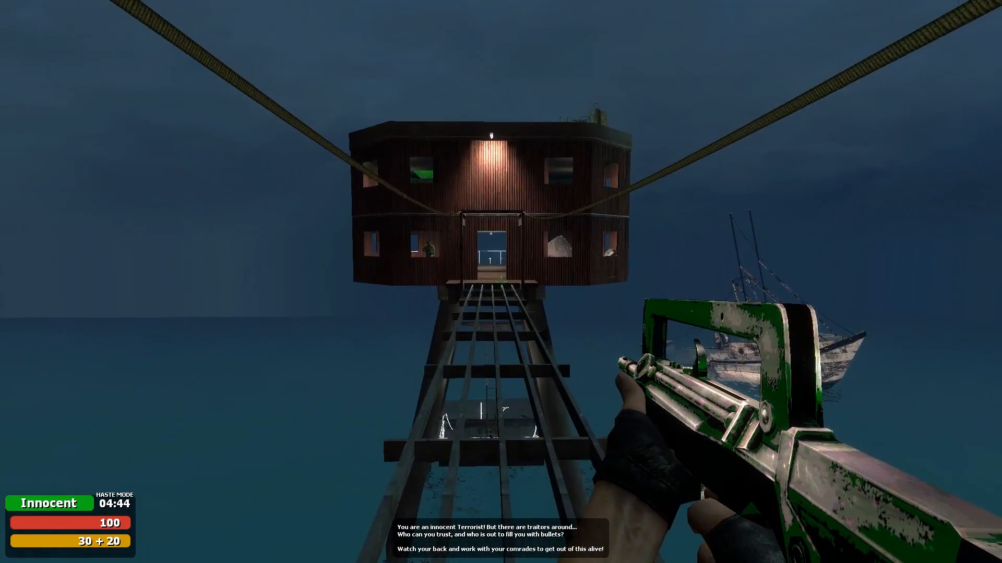
- Walk along the walkway into the sea fort as an Innocent
key(w)
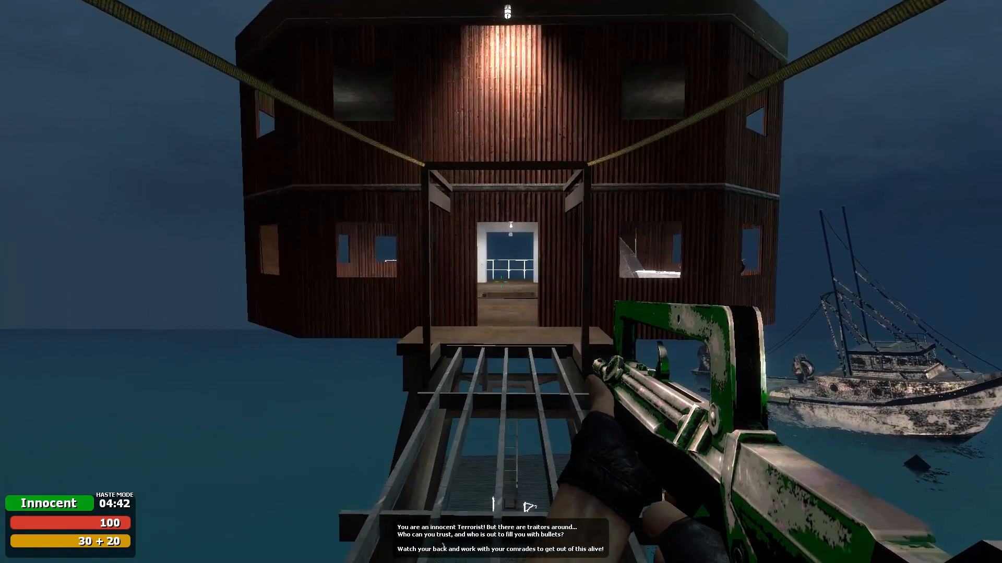
key(w)
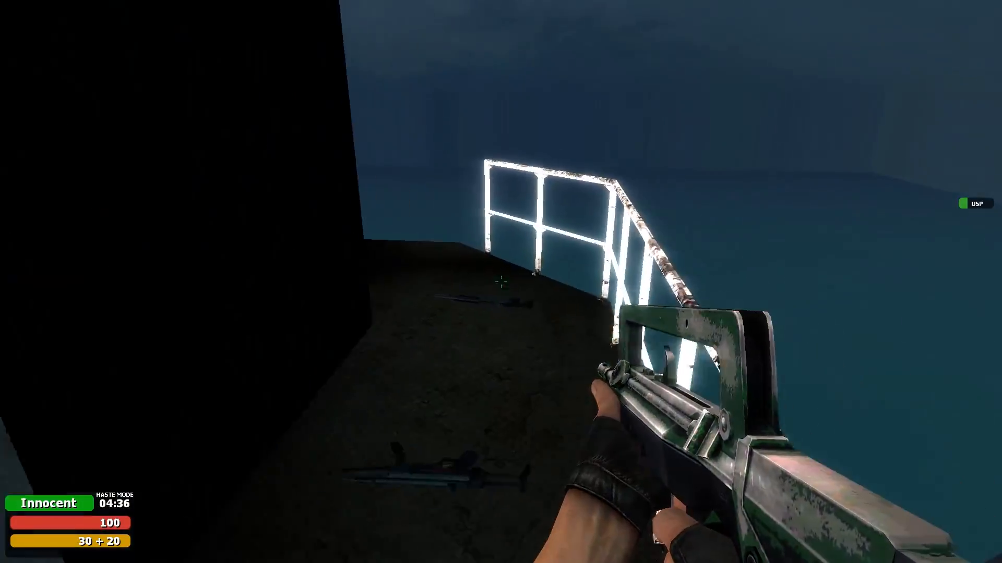
mouse_move(501, 281)
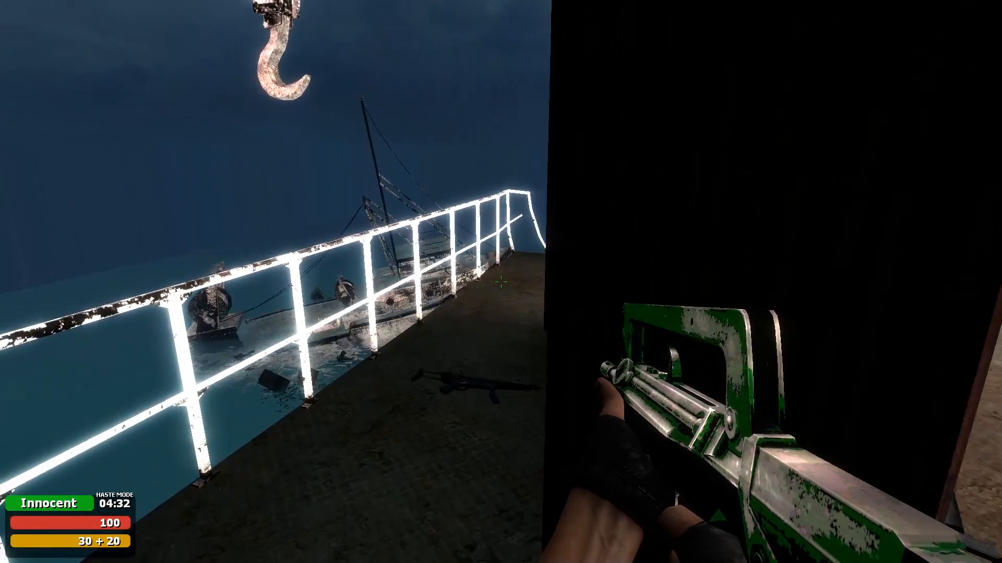
mouse_move(501, 282)
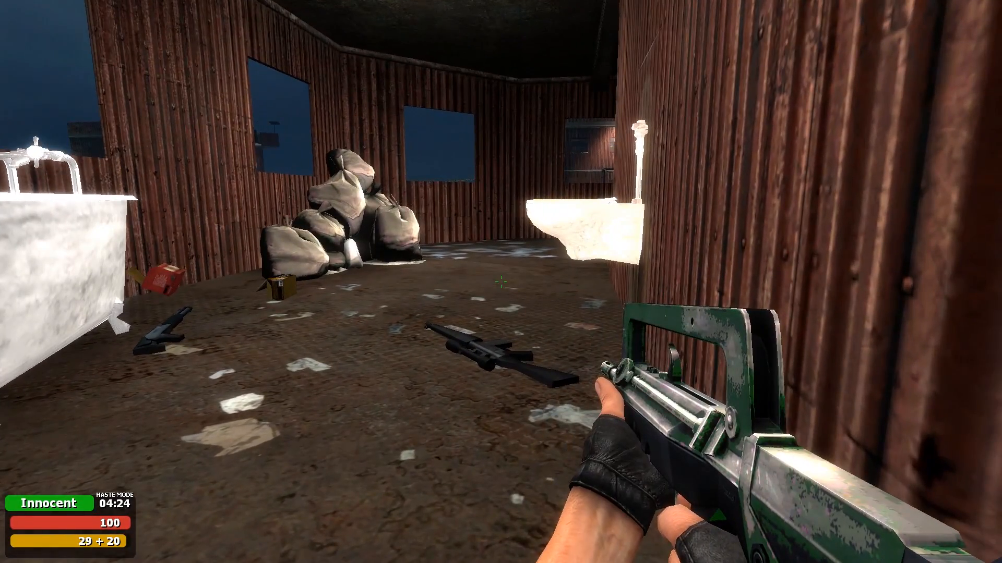
mouse_move(256, 255)
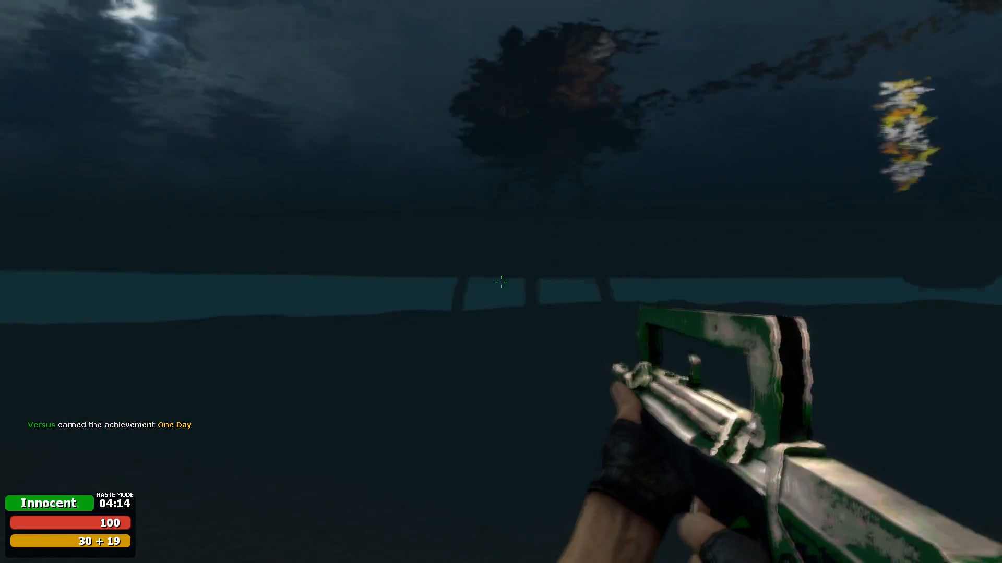
mouse_move(501, 281)
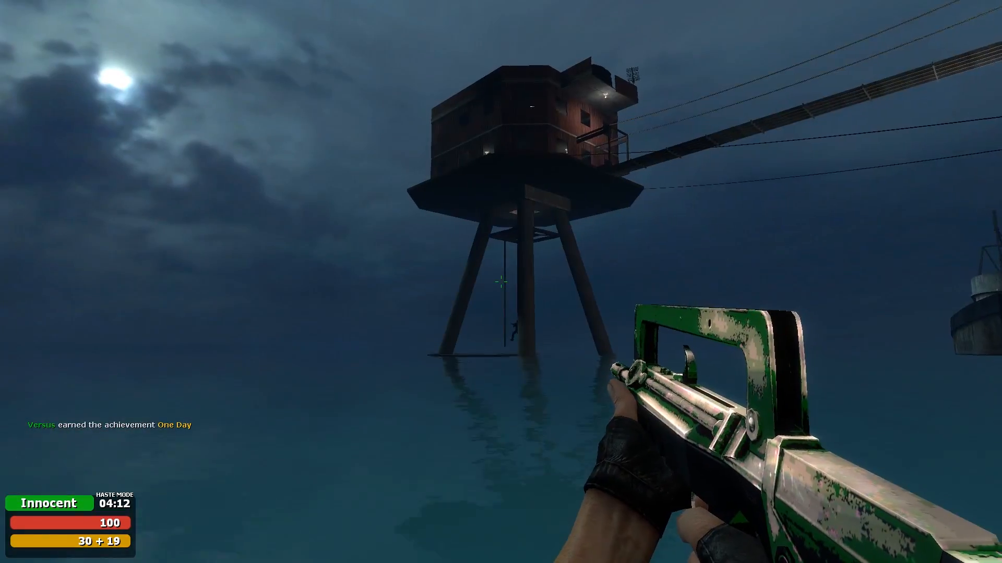
mouse_move(501, 282)
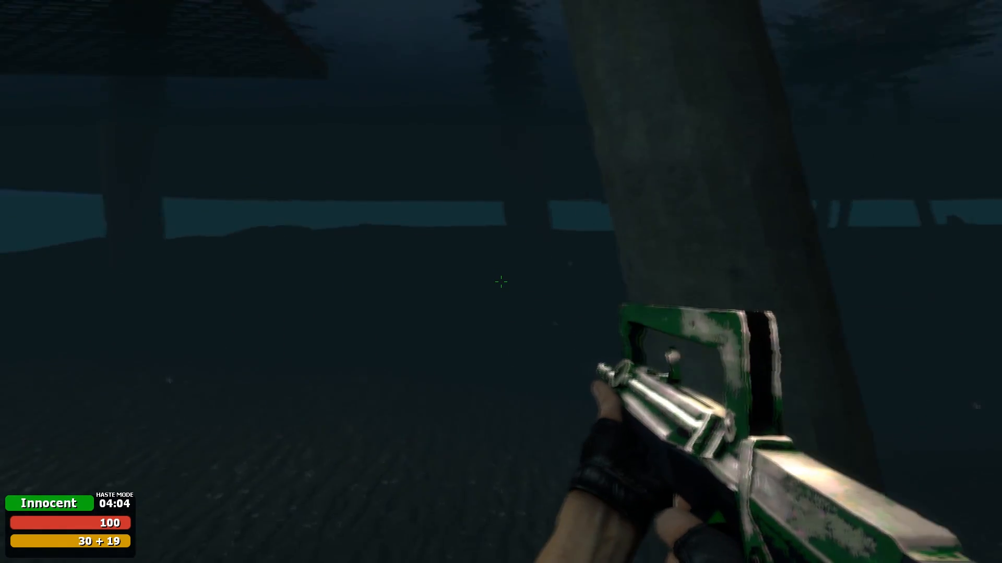
mouse_move(501, 281)
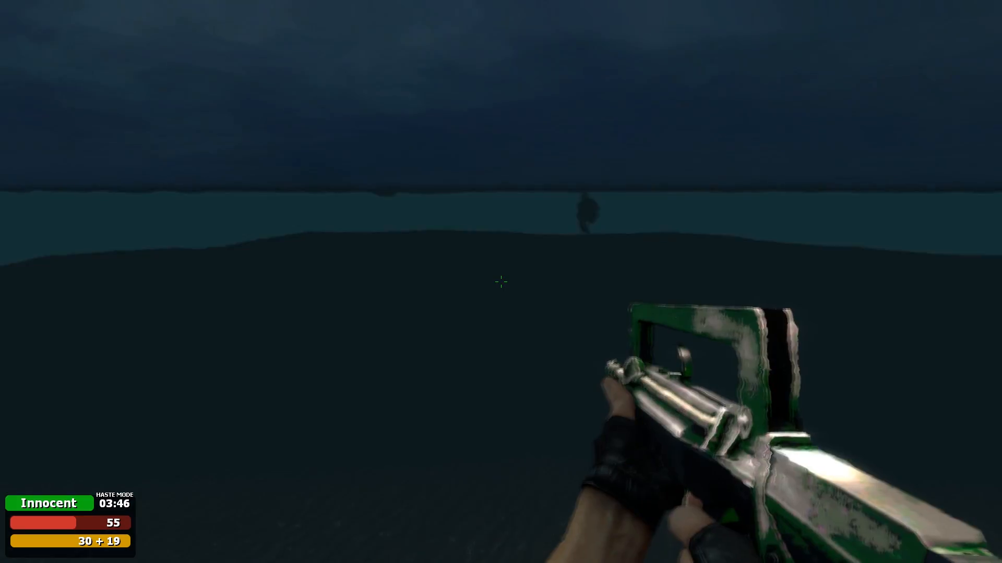
mouse_move(501, 281)
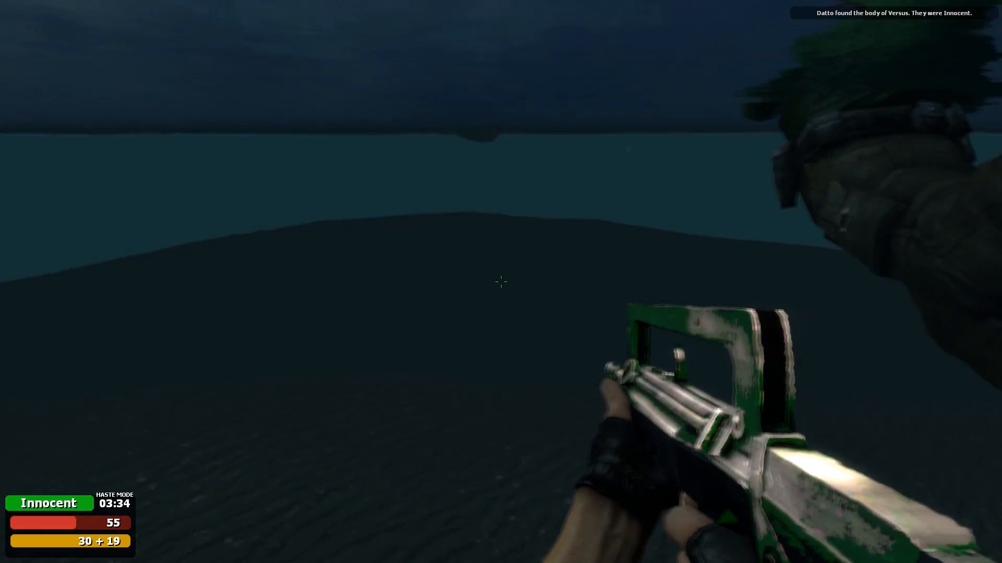
mouse_move(501, 281)
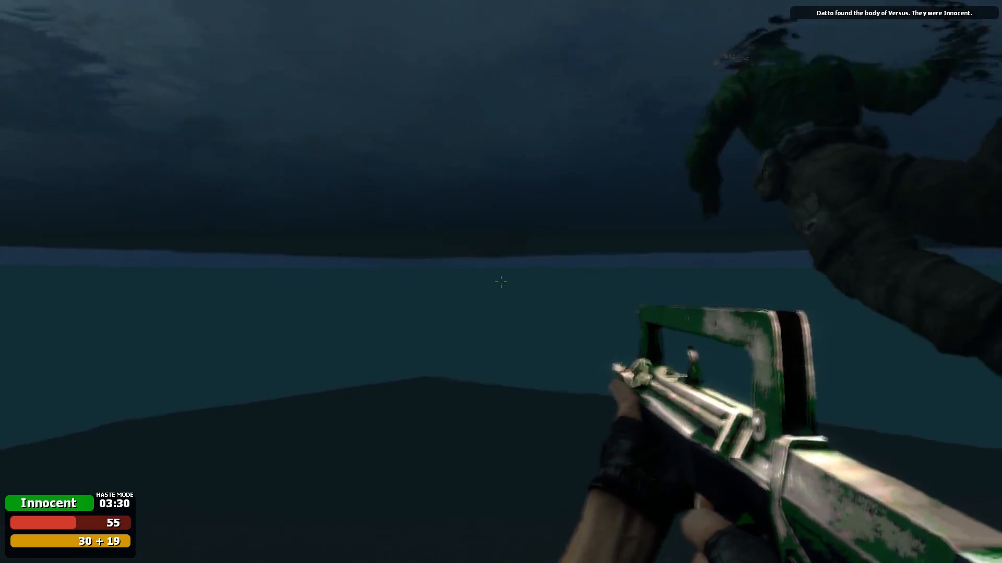
mouse_move(500, 282)
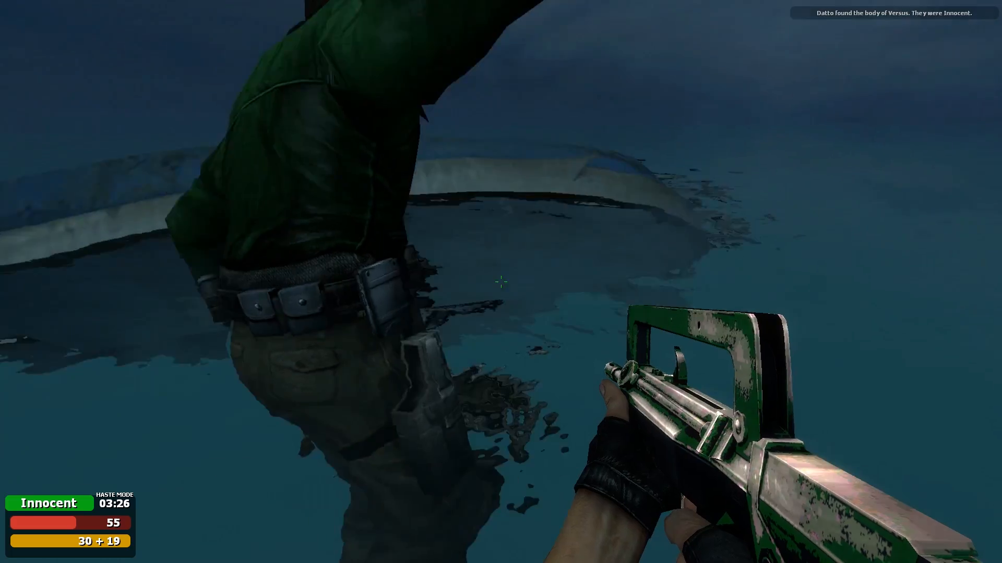
mouse_move(501, 281)
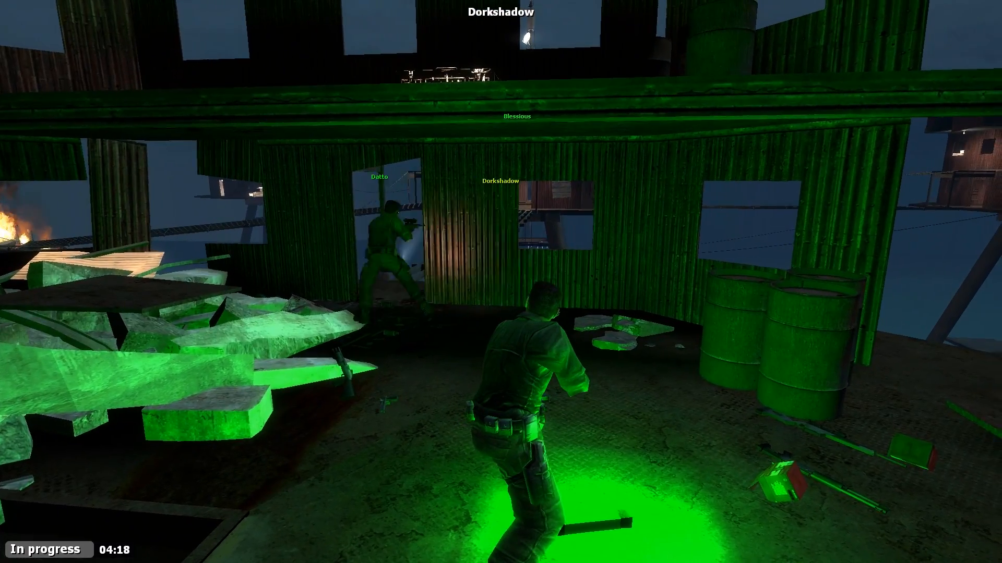
mouse_move(501, 282)
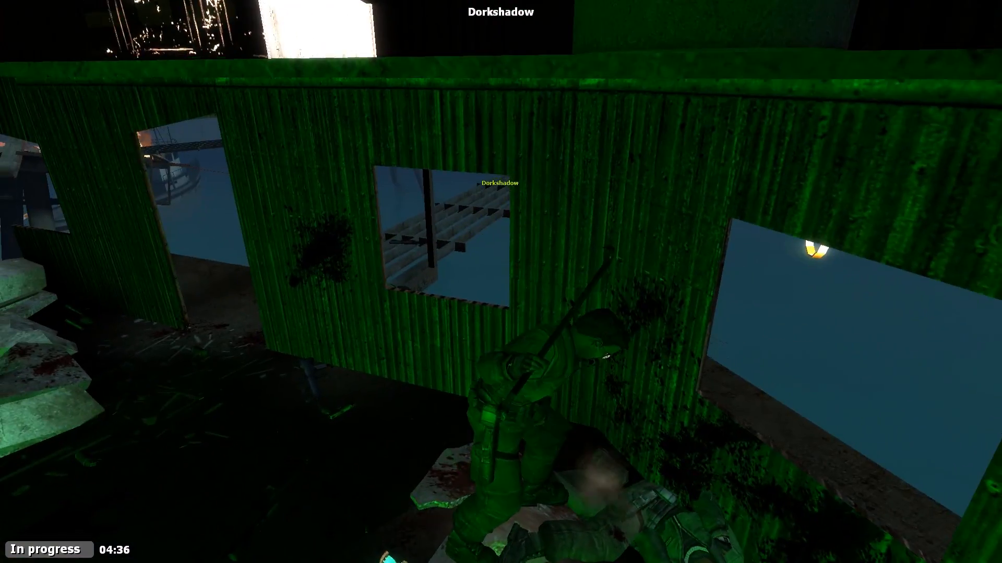
mouse_move(501, 282)
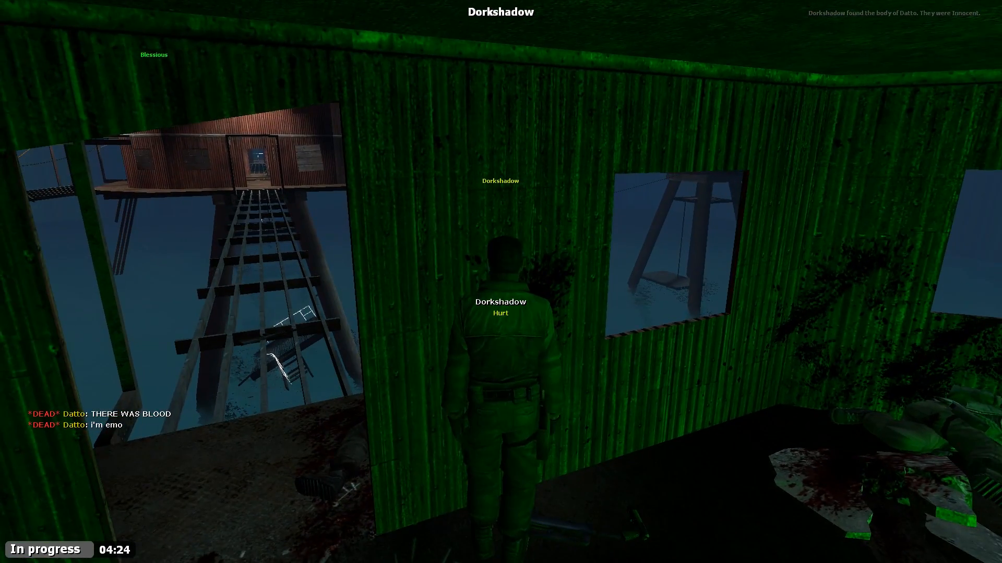
mouse_move(501, 282)
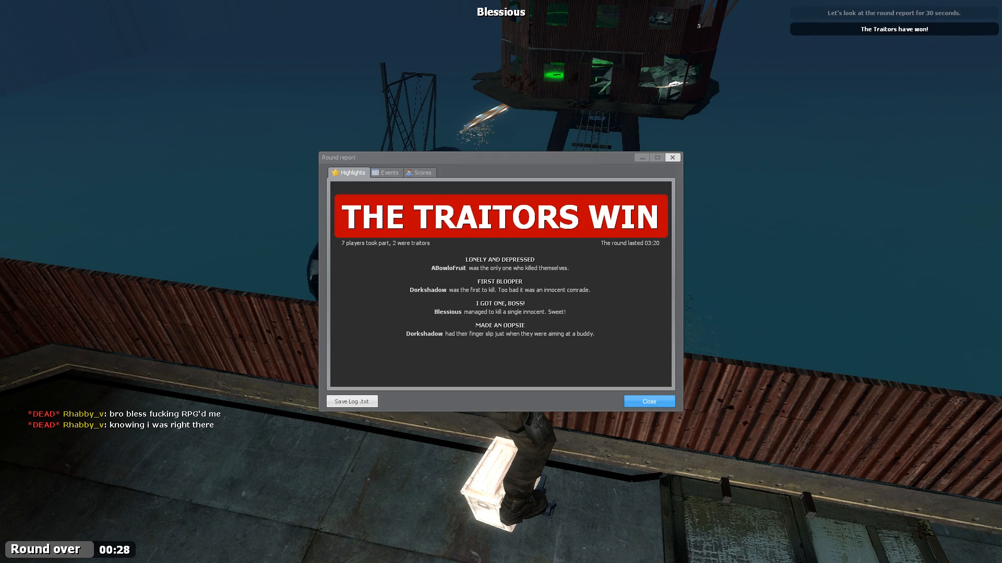
- Dismiss the round report and close the traitor equipment shop without buying anything
click(649, 401)
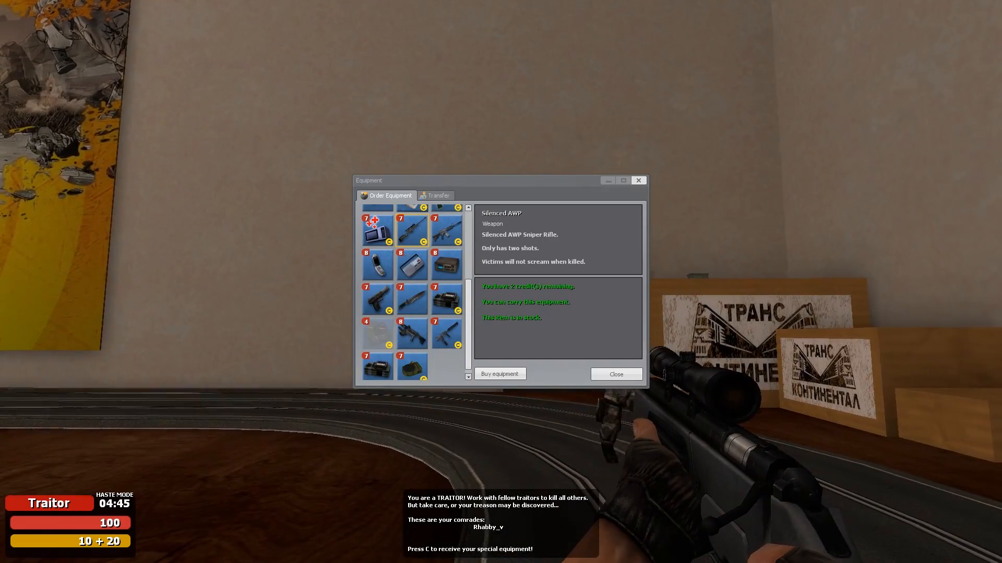
click(615, 374)
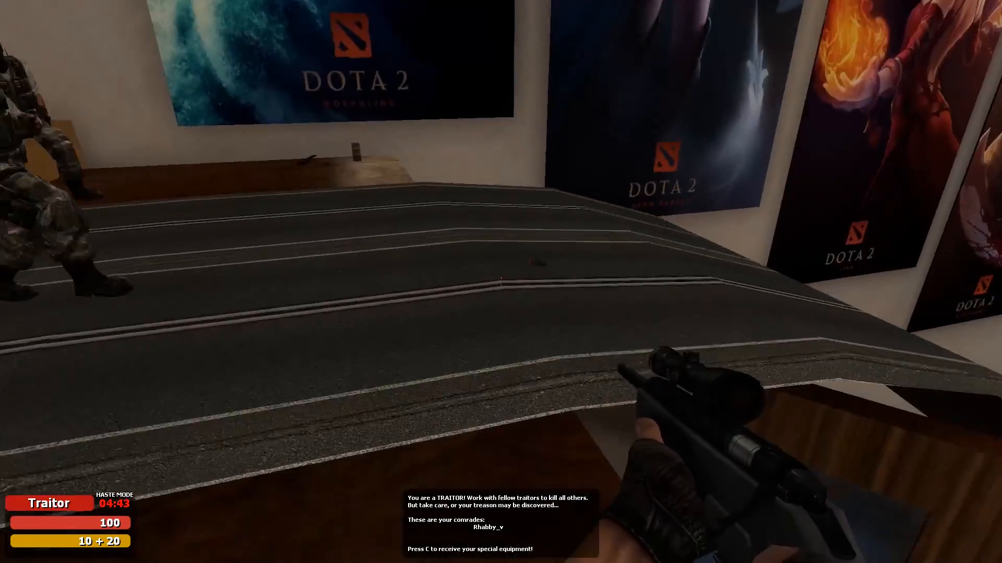
mouse_move(500, 281)
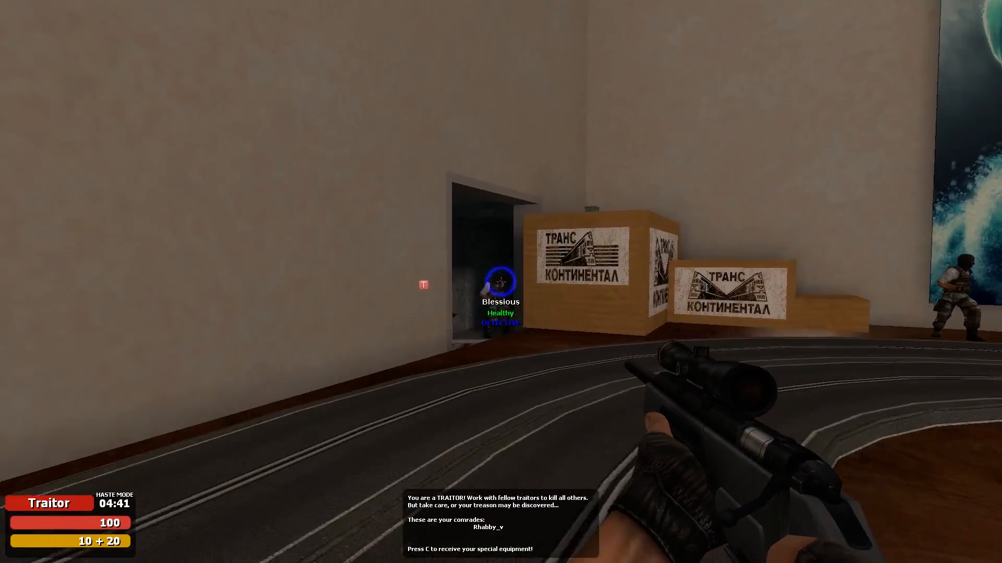
key(c)
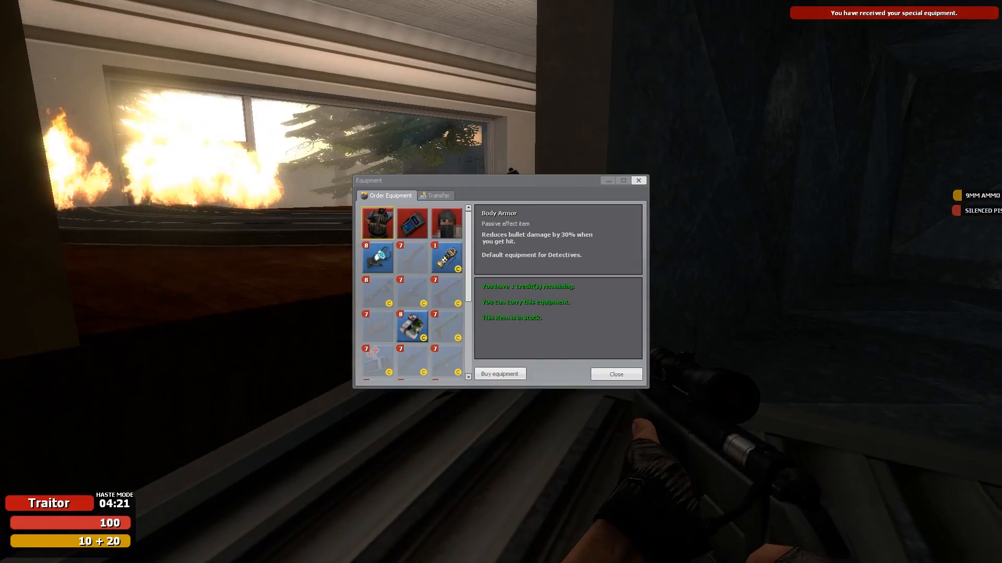
click(615, 373)
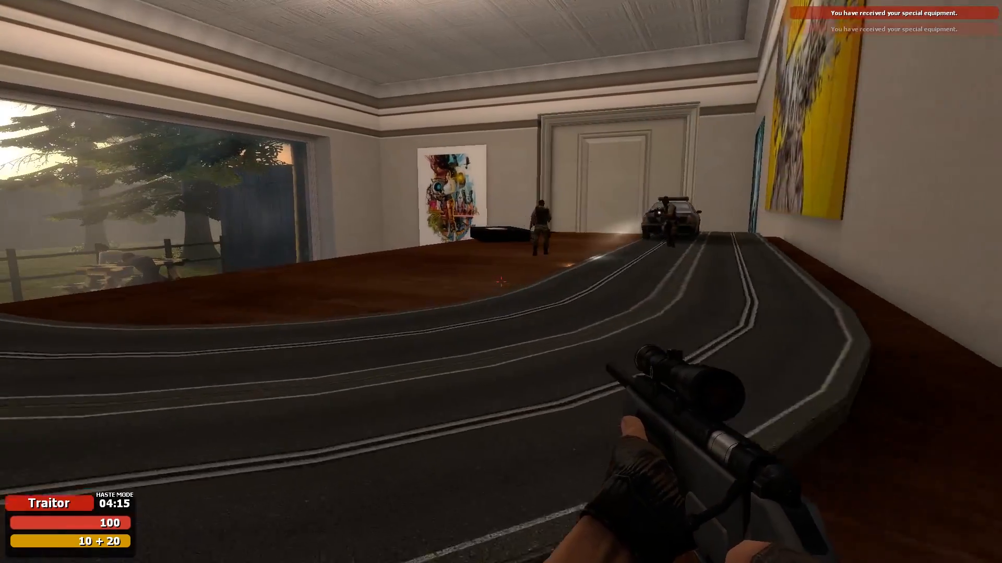
mouse_move(501, 281)
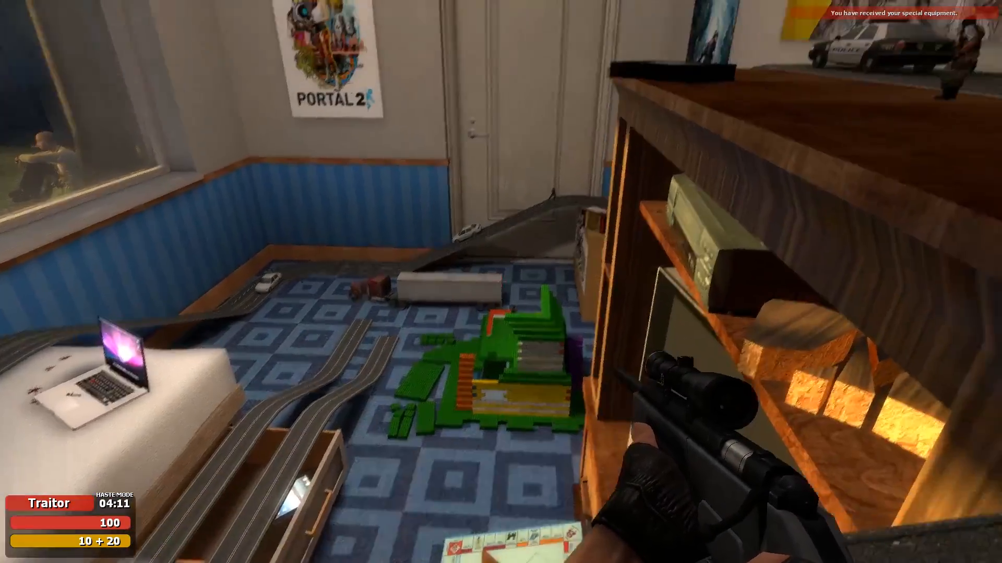
- Zoom the silenced AWP scope onto the player on the toy race track, then unzoom
right_click(501, 282)
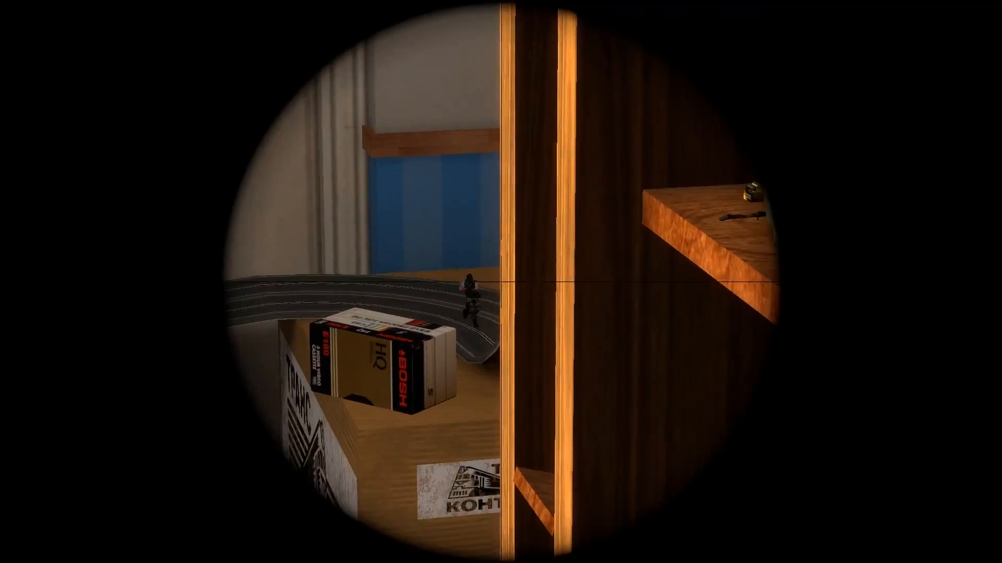
right_click(501, 282)
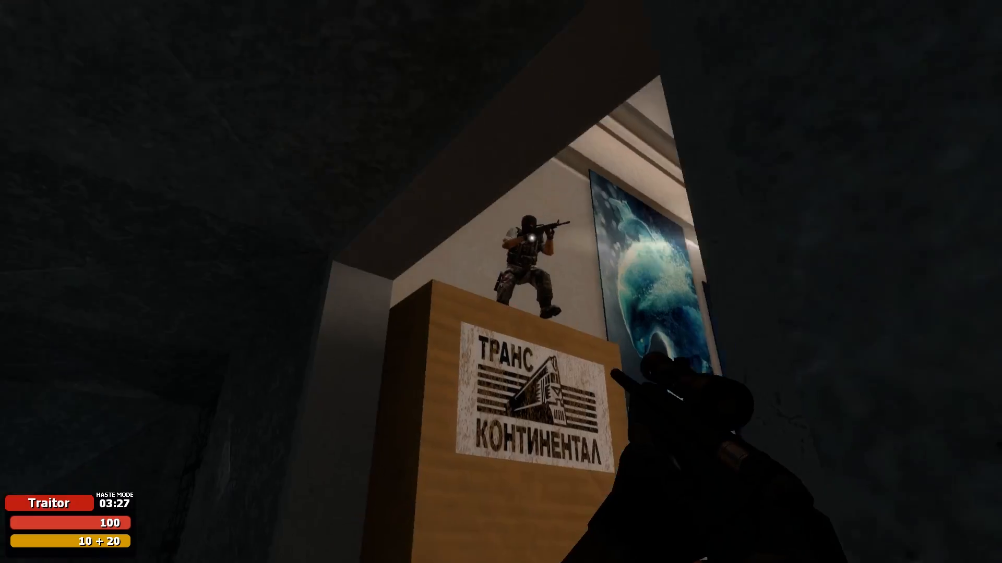
mouse_move(501, 282)
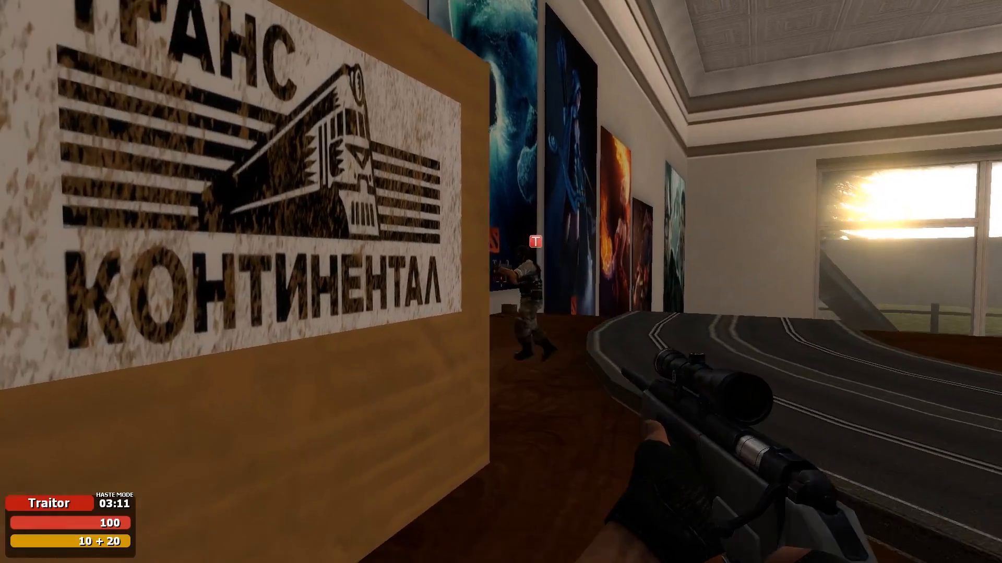
mouse_move(501, 281)
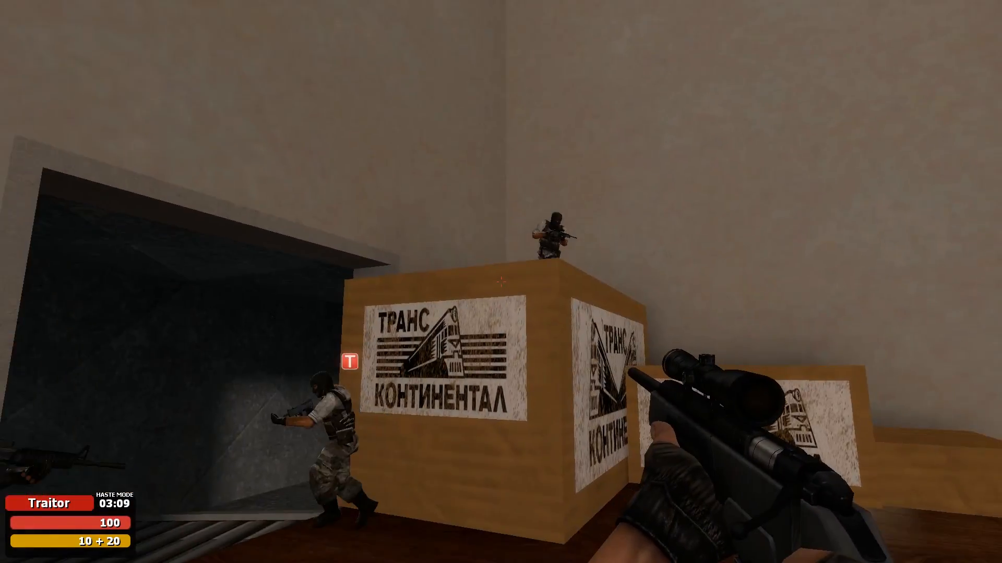
mouse_move(500, 282)
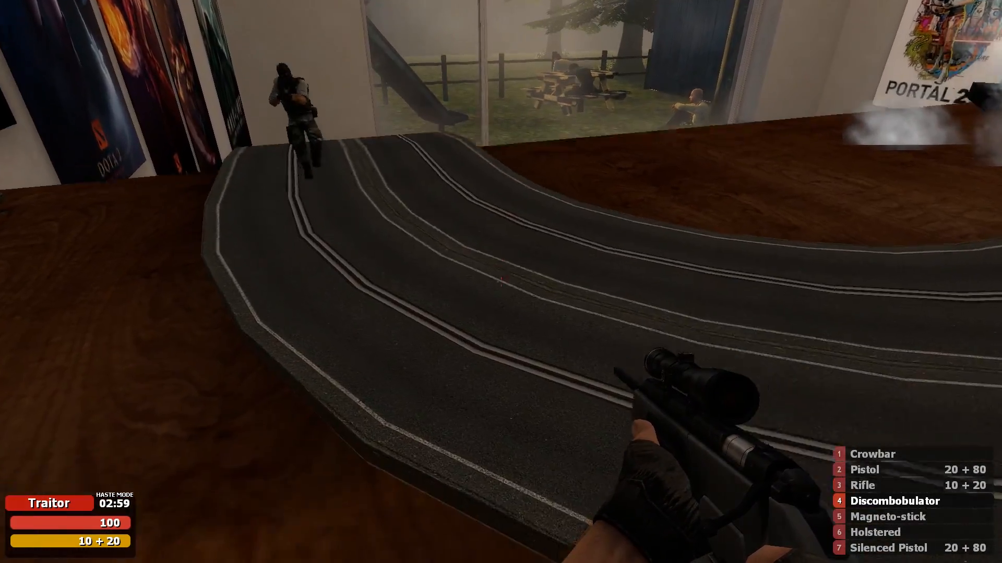
mouse_move(501, 282)
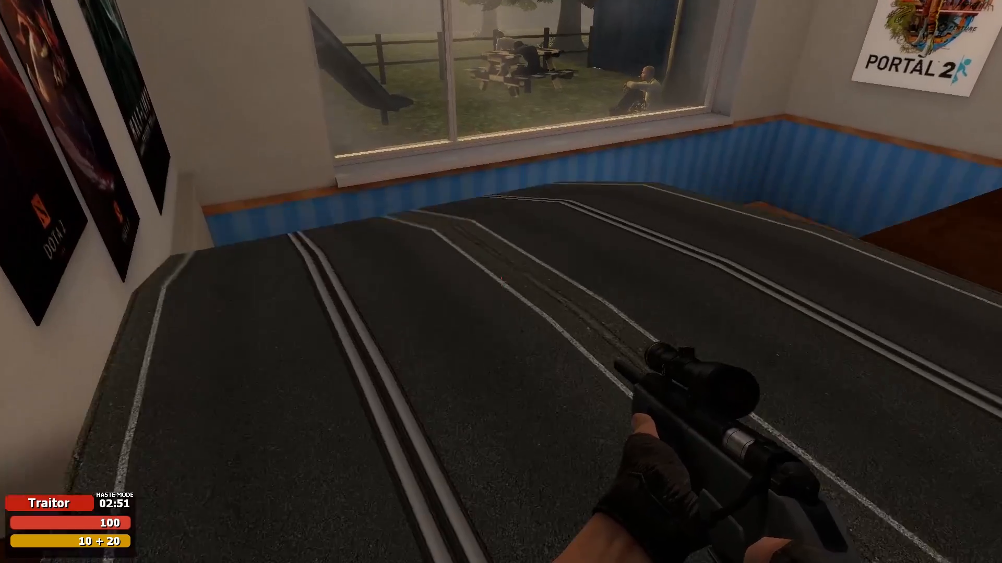
mouse_move(500, 282)
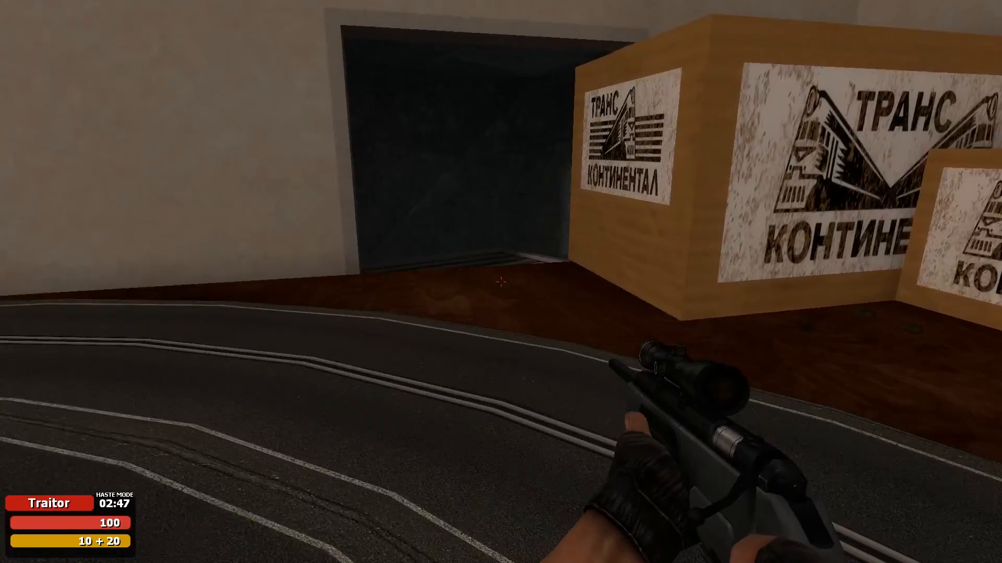
- Shoot the Detective in the dark tunnel and close the Equipment window
key(w)
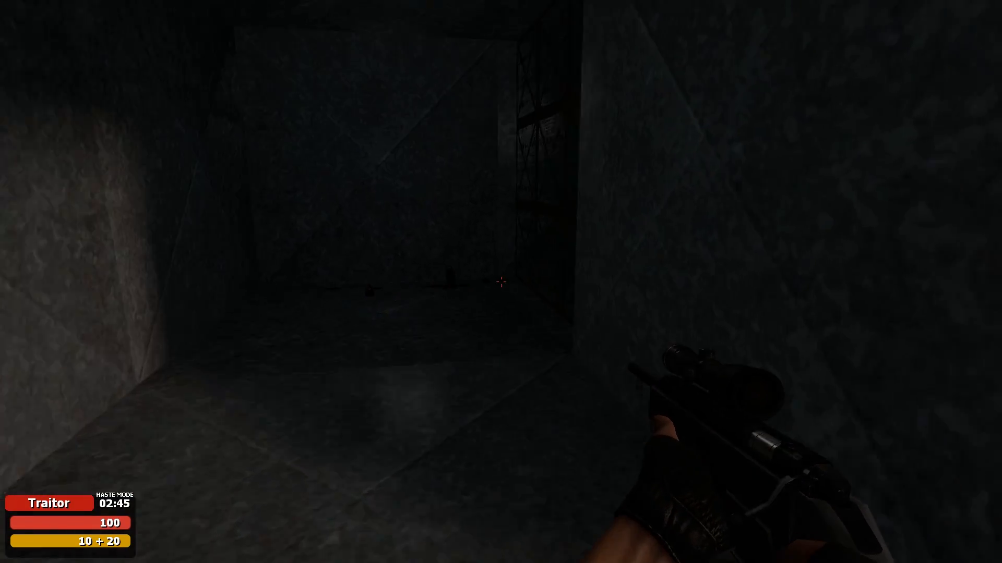
mouse_move(501, 282)
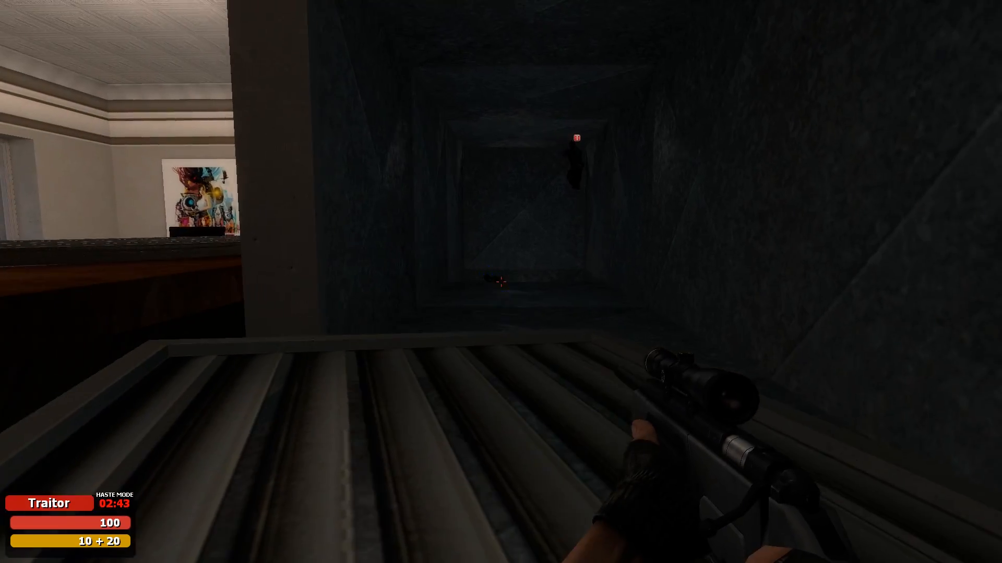
mouse_move(501, 281)
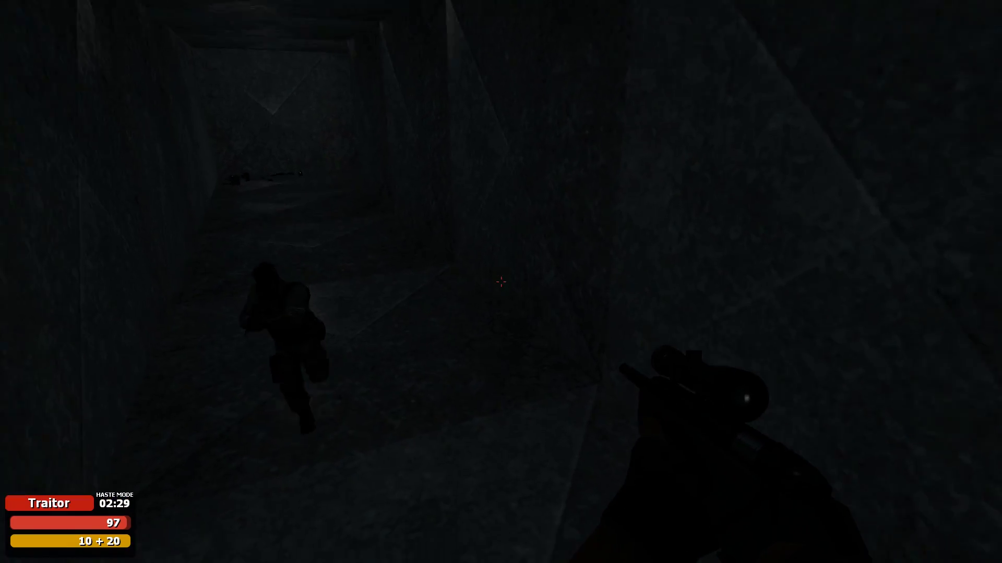
mouse_move(501, 282)
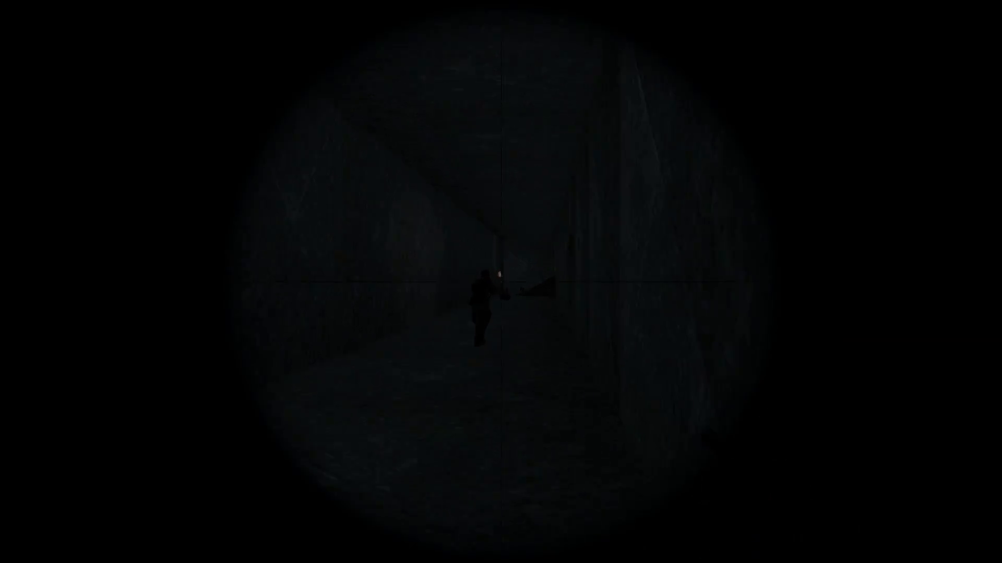
click(501, 282)
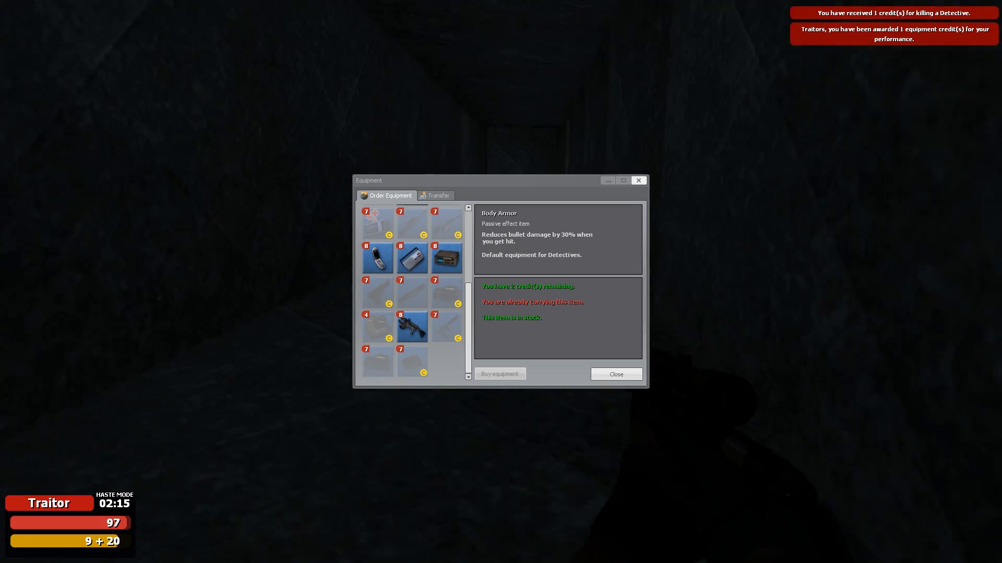
click(615, 373)
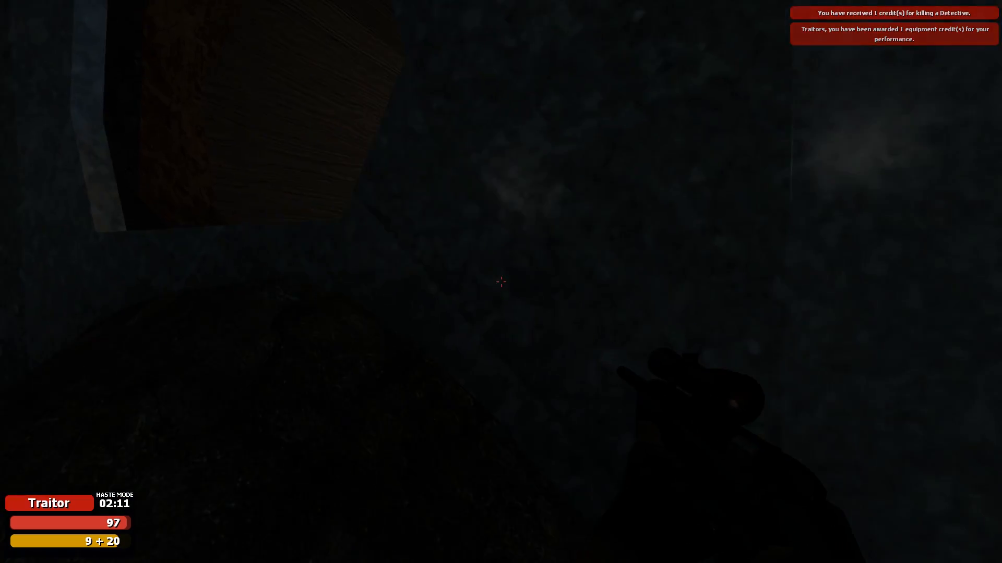
mouse_move(501, 282)
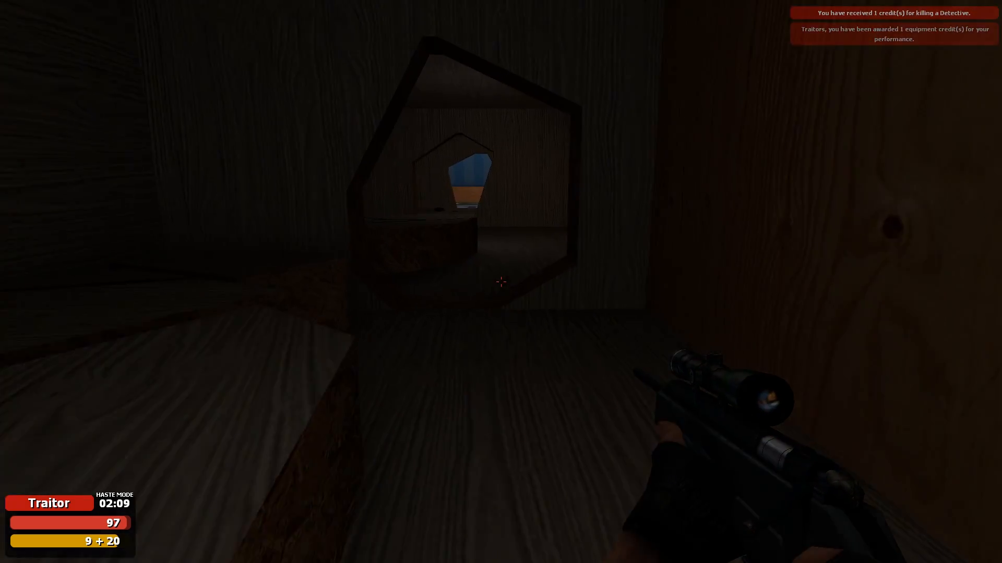
mouse_move(500, 282)
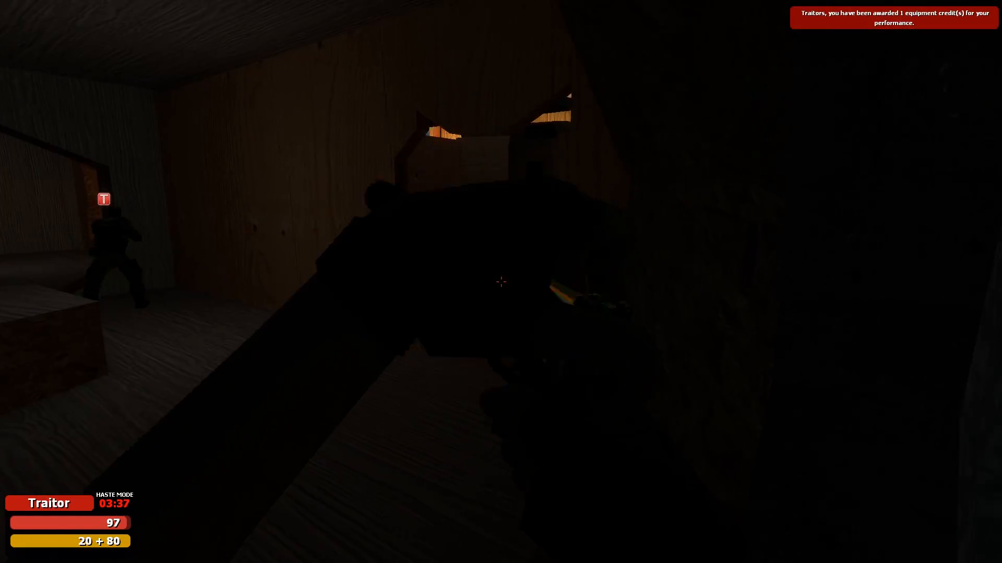
mouse_move(501, 282)
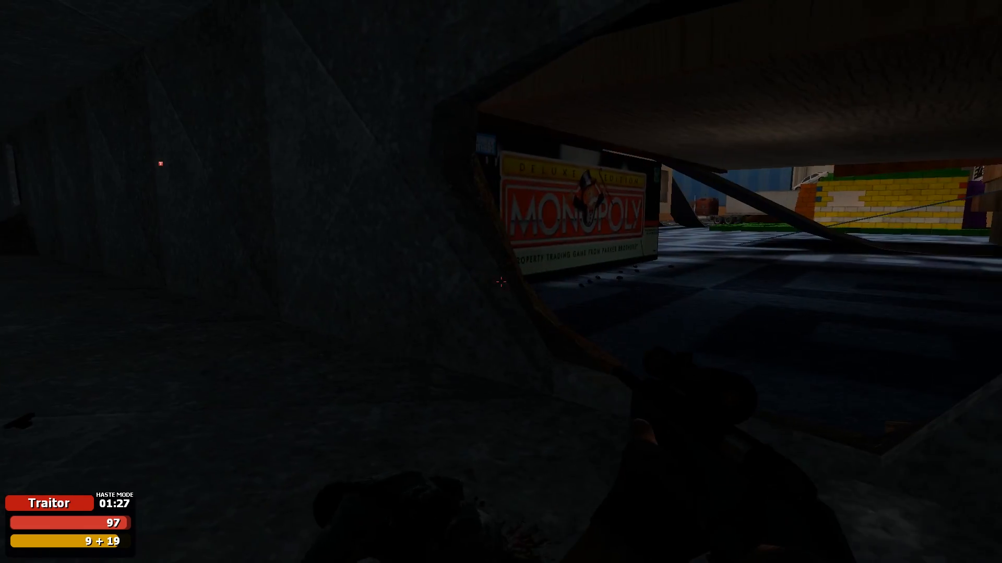
mouse_move(500, 281)
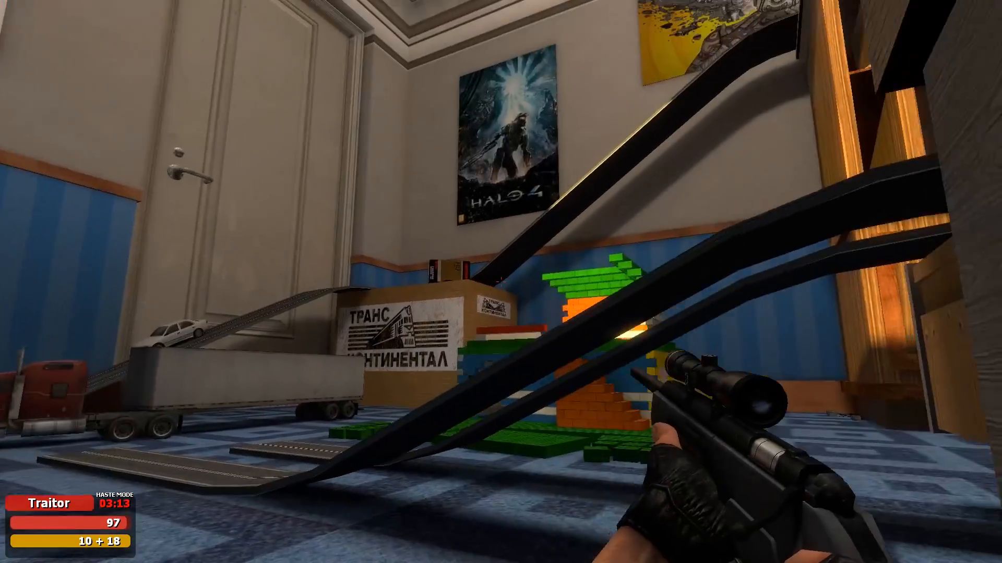
mouse_move(501, 282)
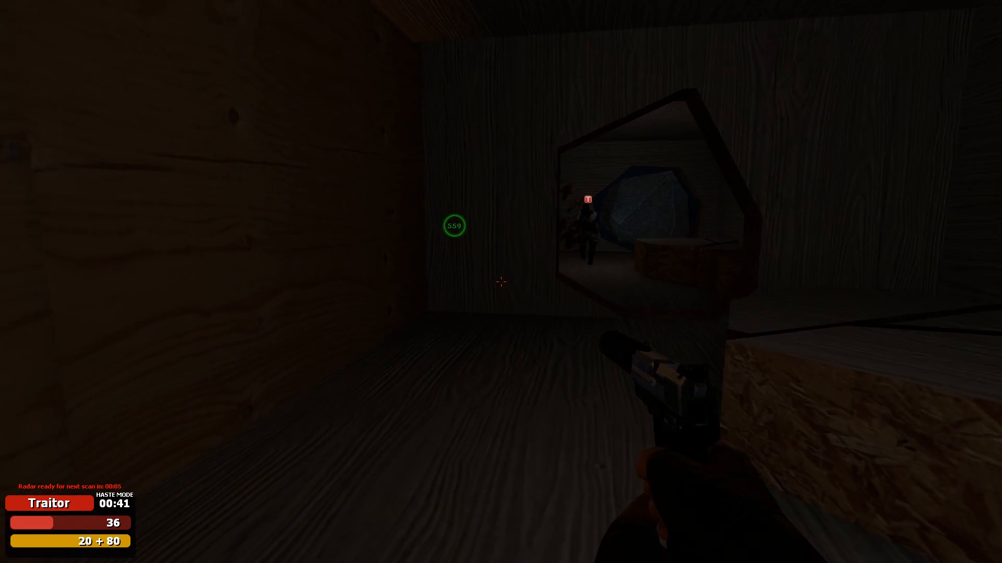
mouse_move(501, 282)
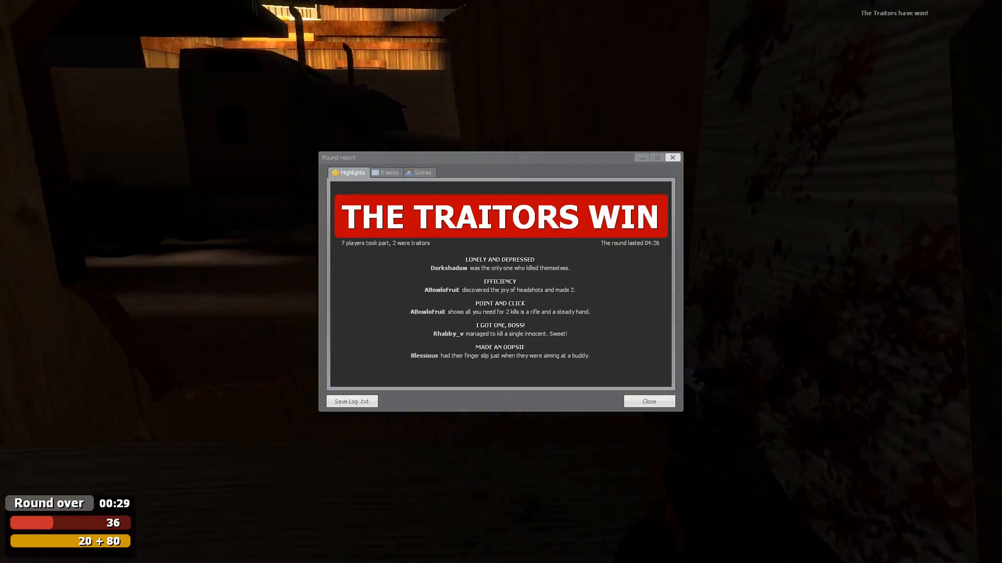
- Close the traitors-win round report and wait for the mansion round to begin
click(648, 402)
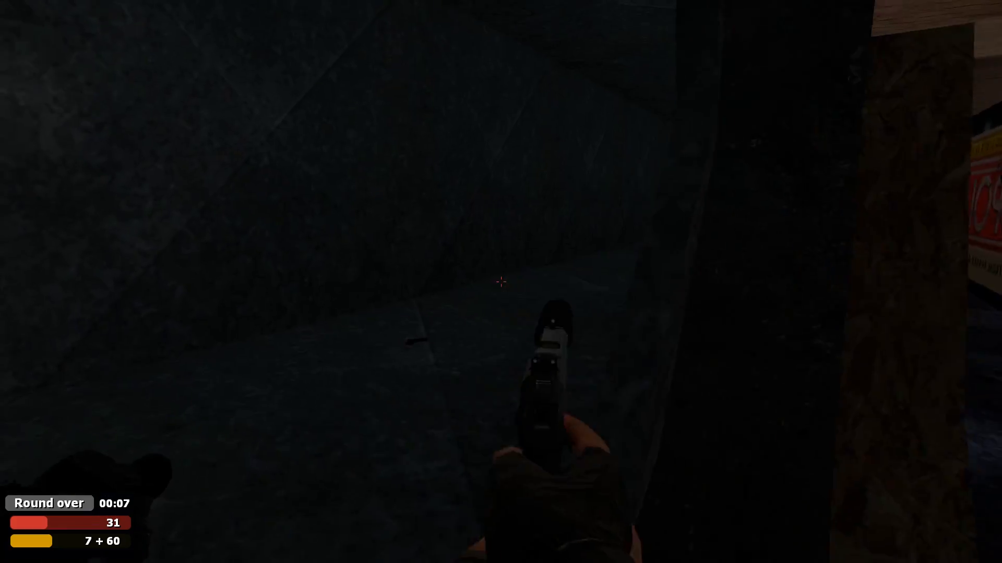
mouse_move(501, 282)
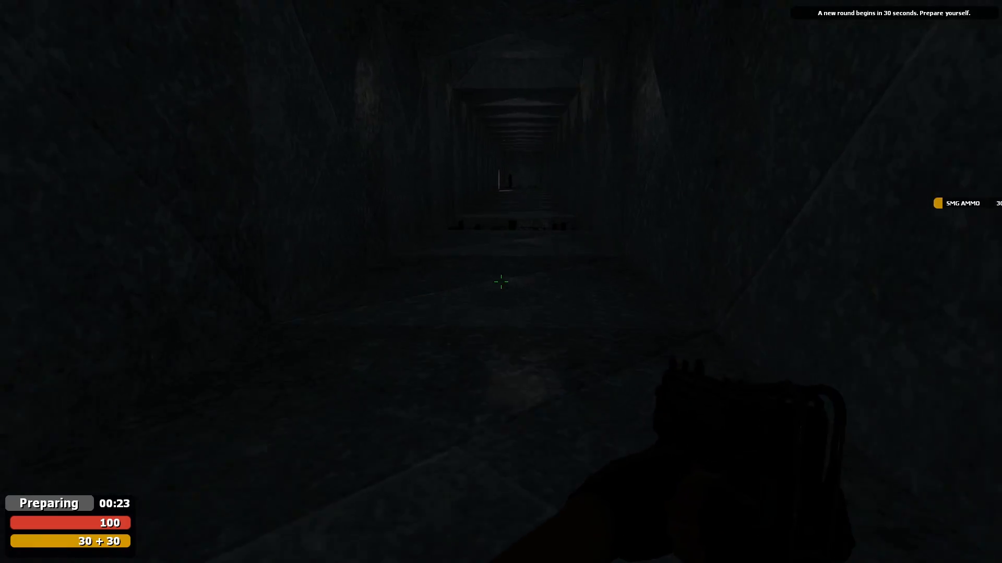
key(w)
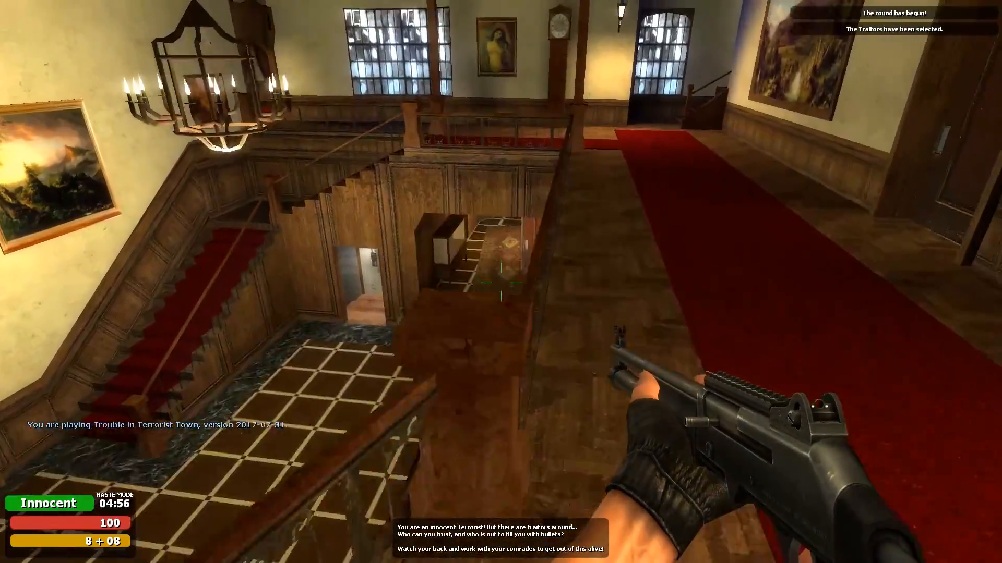
mouse_move(501, 282)
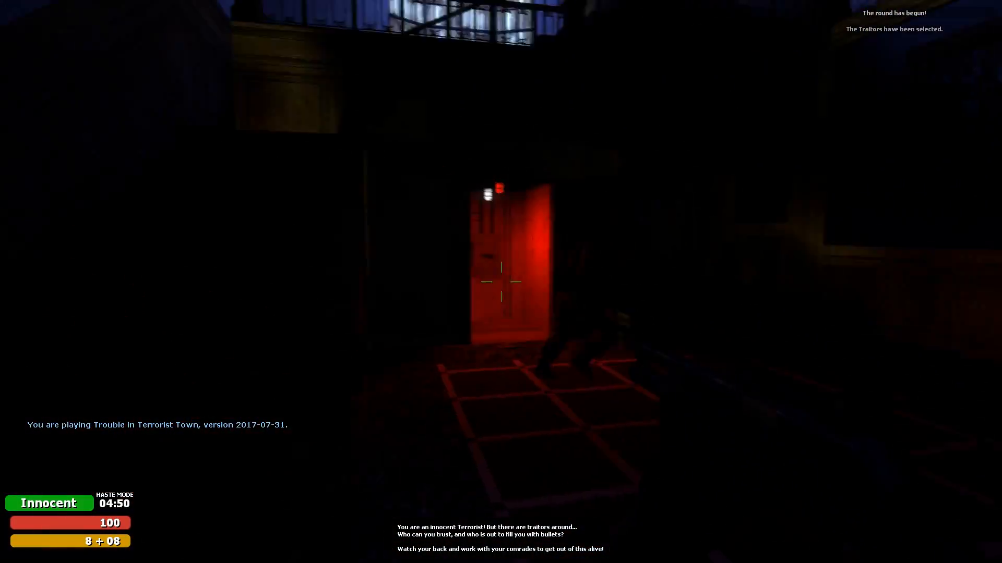
mouse_move(500, 282)
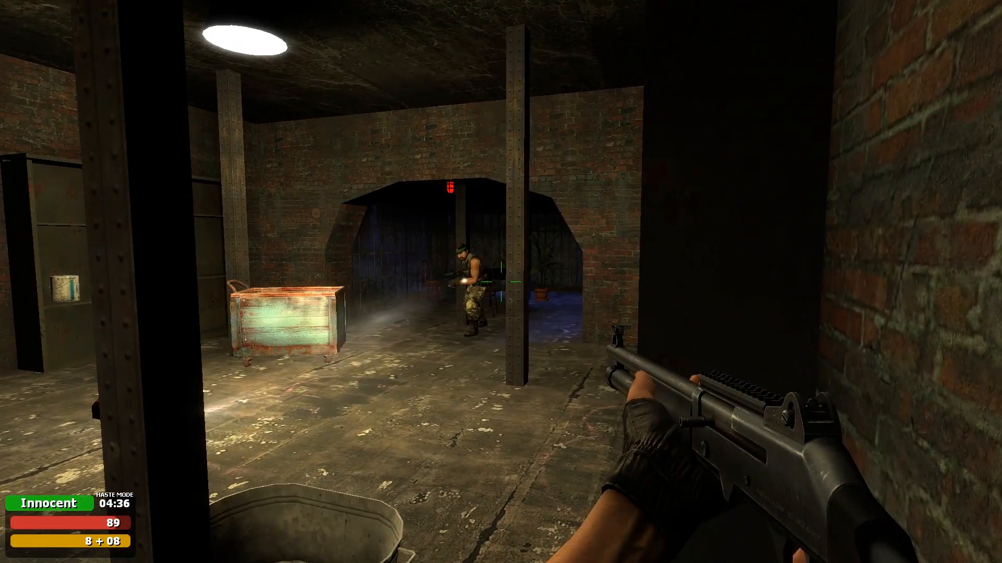
mouse_move(501, 282)
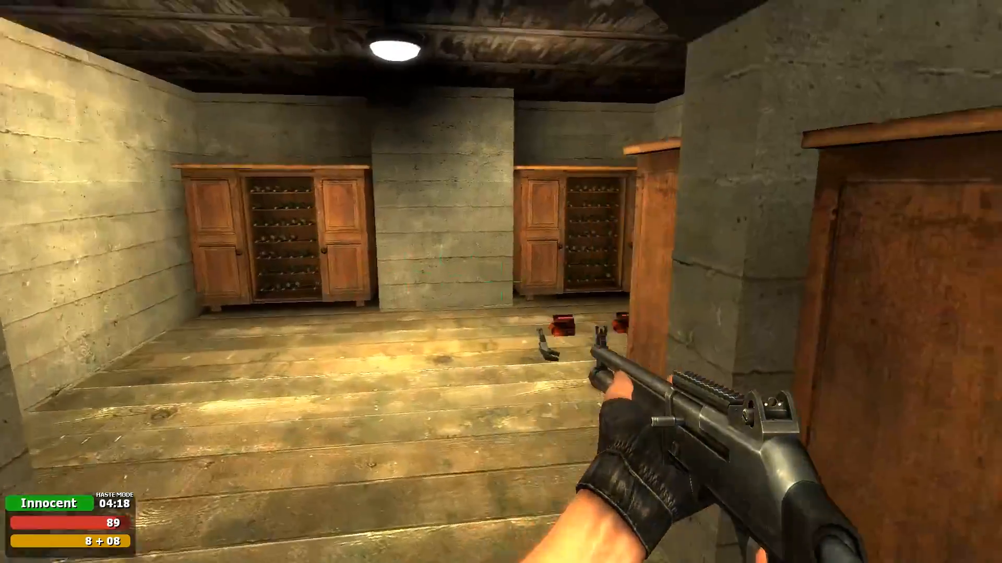
mouse_move(500, 282)
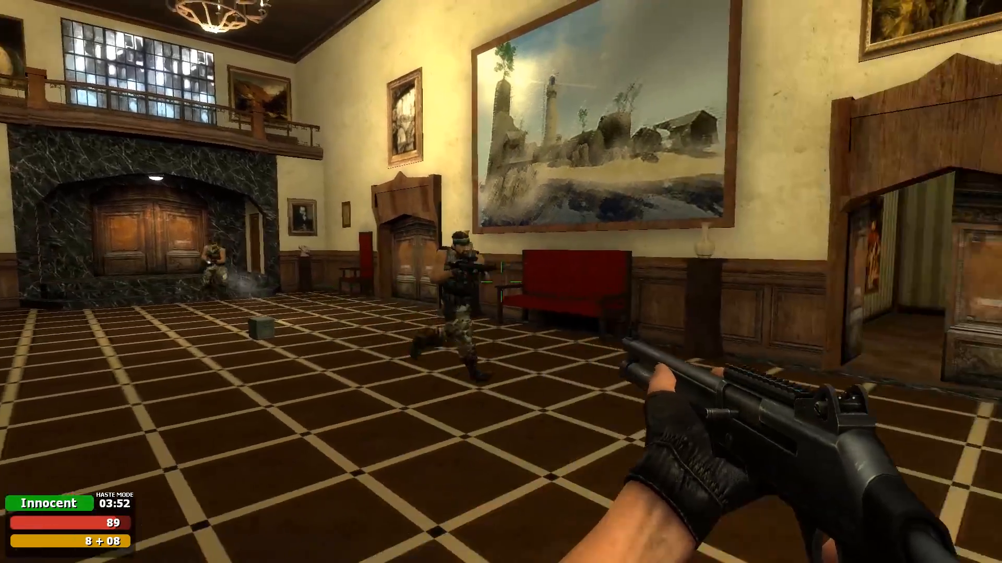
mouse_move(501, 281)
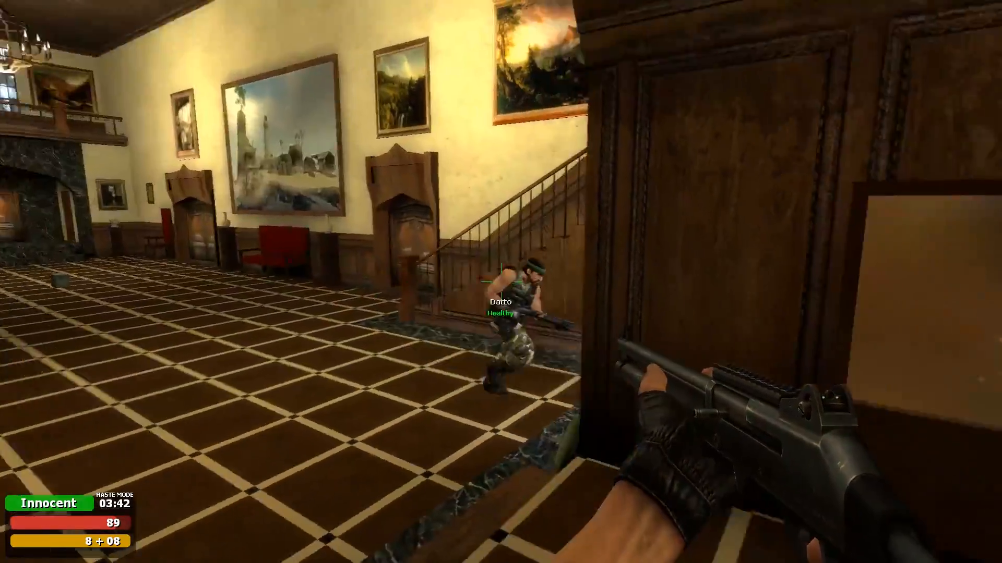
mouse_move(255, 275)
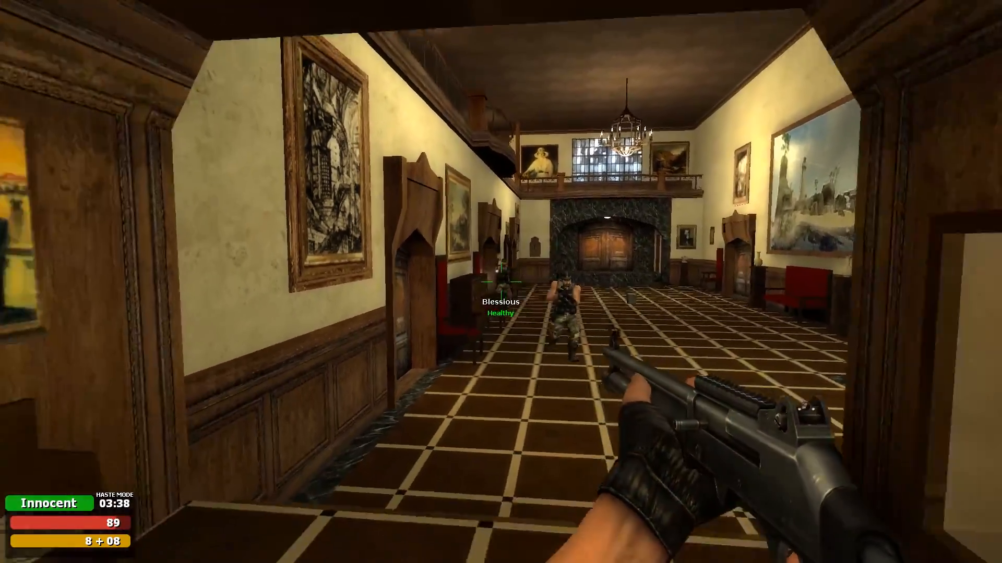
mouse_move(501, 282)
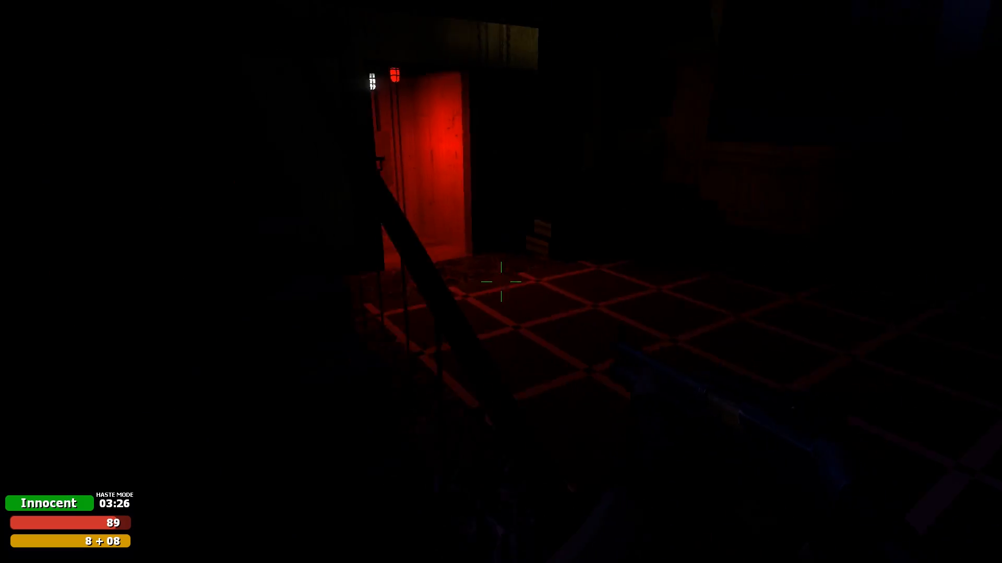
mouse_move(500, 281)
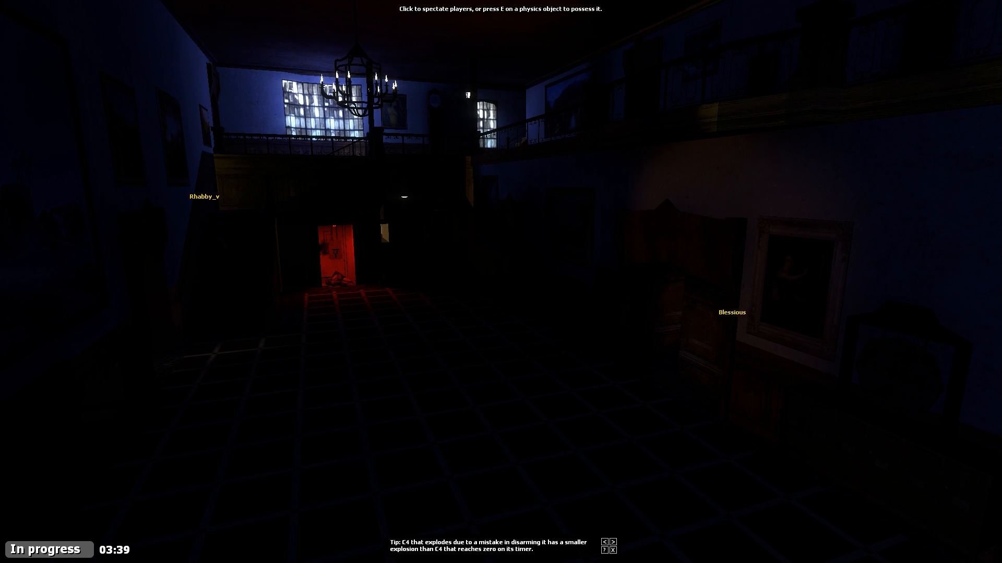
mouse_move(501, 282)
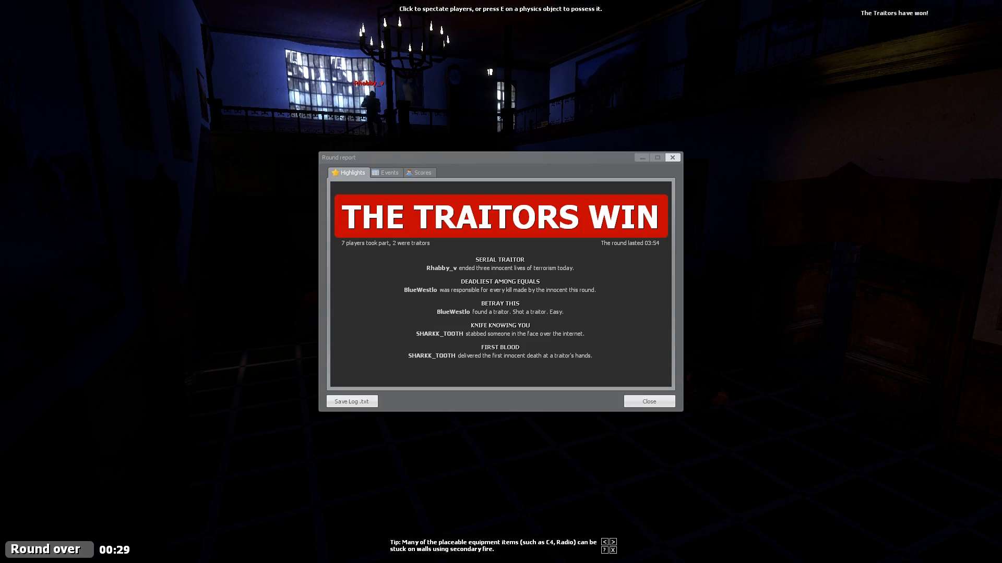
- Close the traitors-win round report to spectate the darkened mansion
click(648, 401)
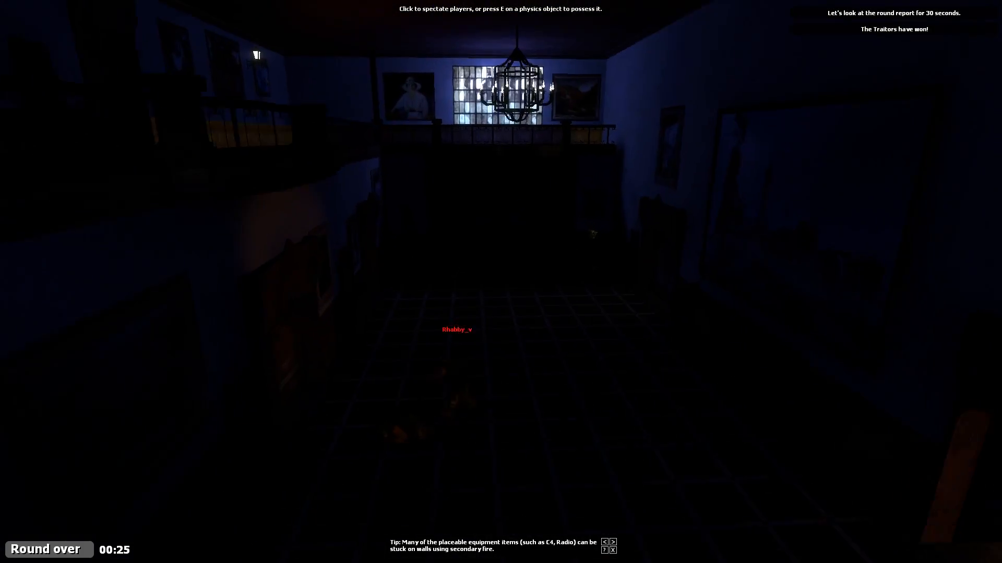
mouse_move(501, 282)
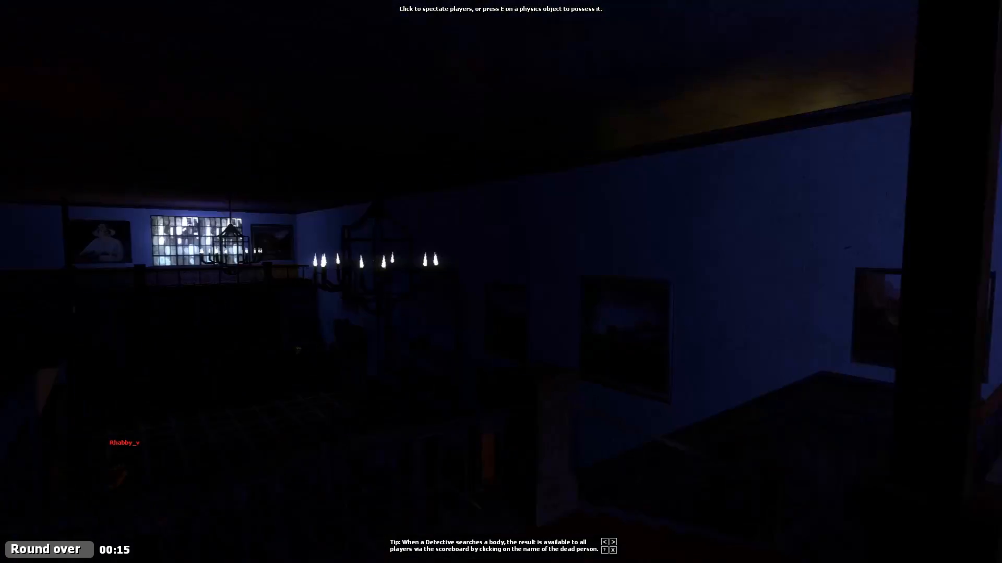
mouse_move(501, 282)
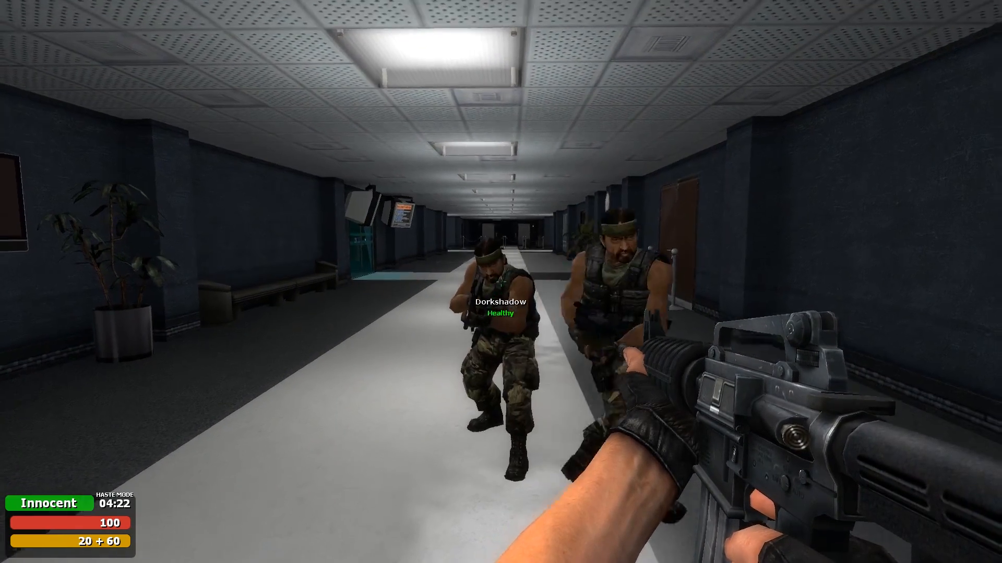
mouse_move(501, 282)
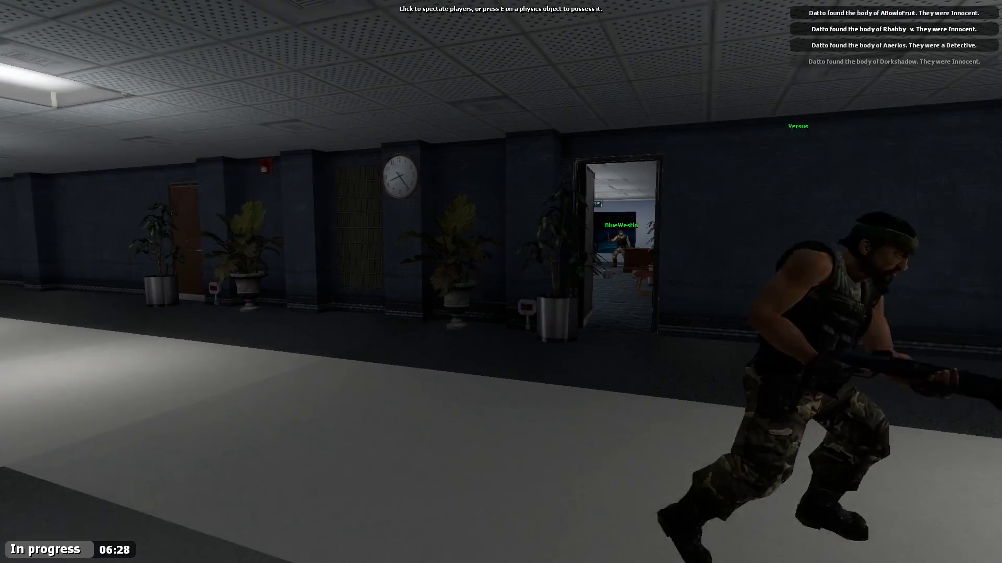
- Check the scoreboard, then close the office round report to show the map vote
key(tab)
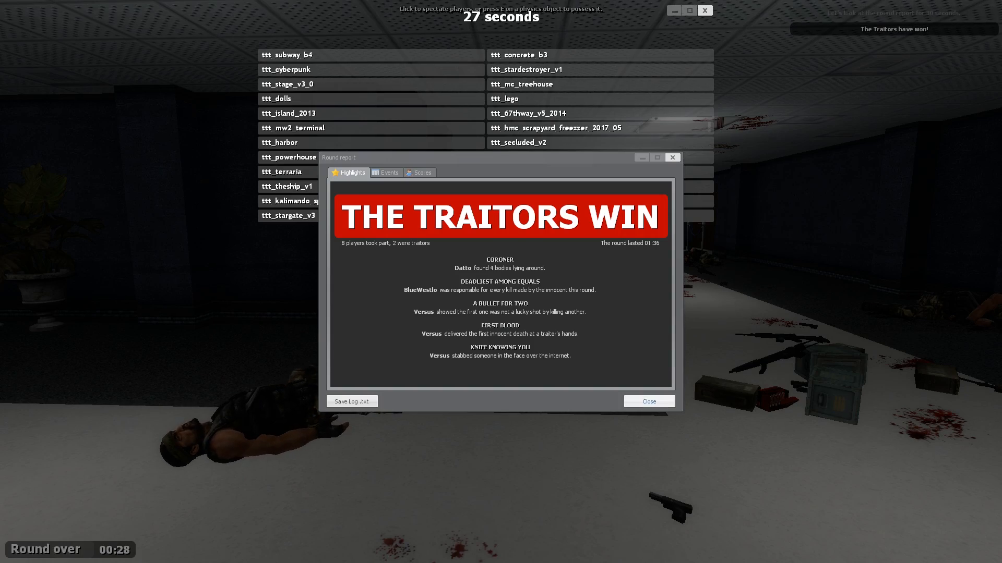
click(649, 401)
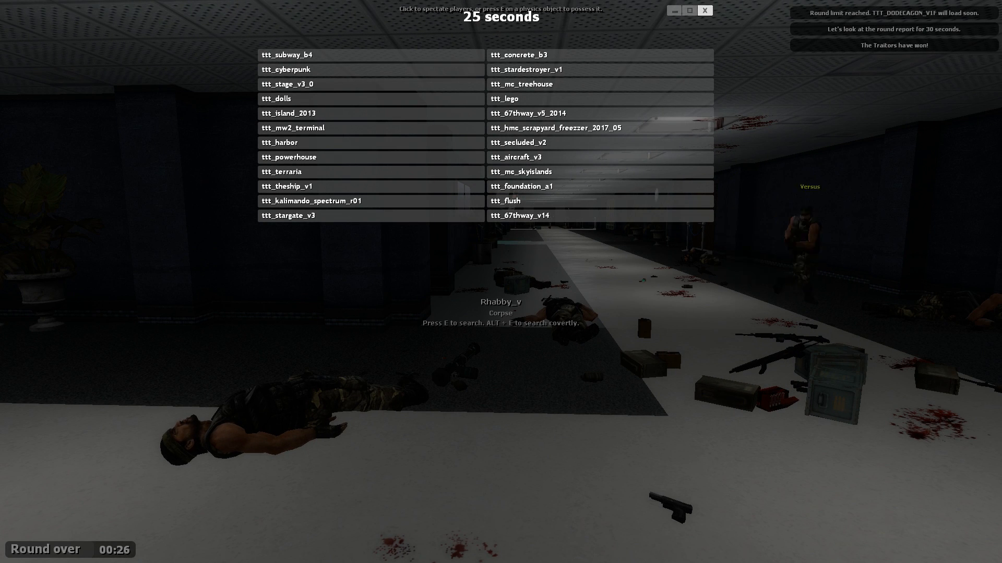